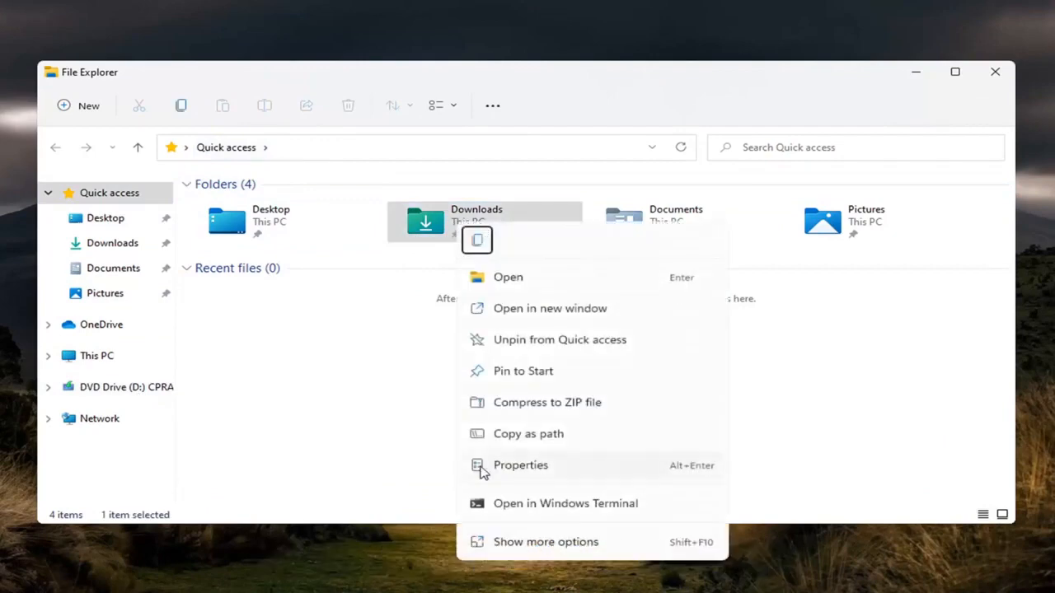
- Bring up the Properties dialog for the Downloads folder from Quick access
click(521, 465)
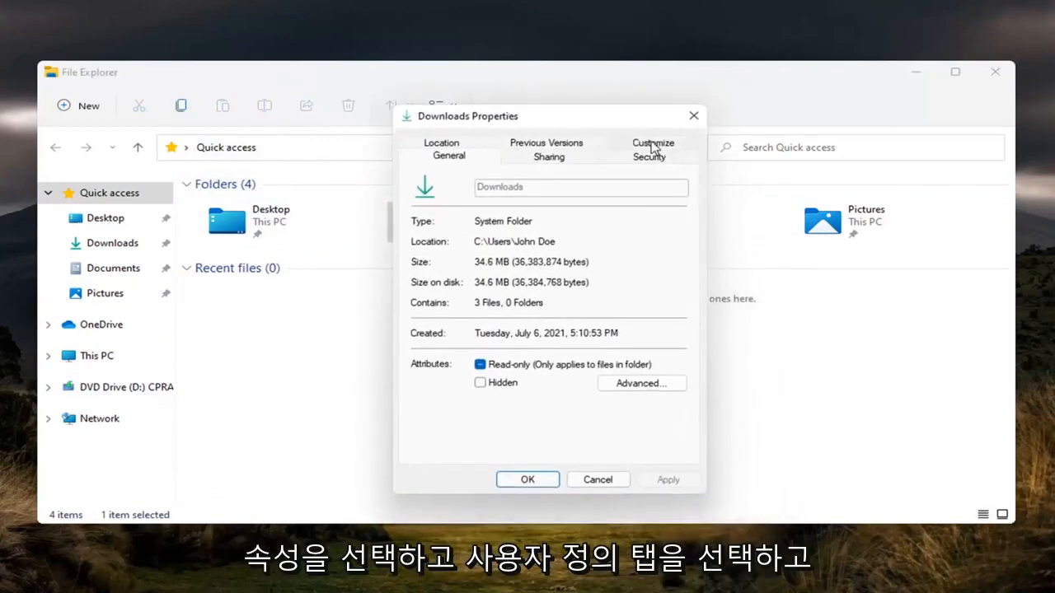
- Keep 'General items' on the Customize page, confirm it, and close File Explorer
click(653, 141)
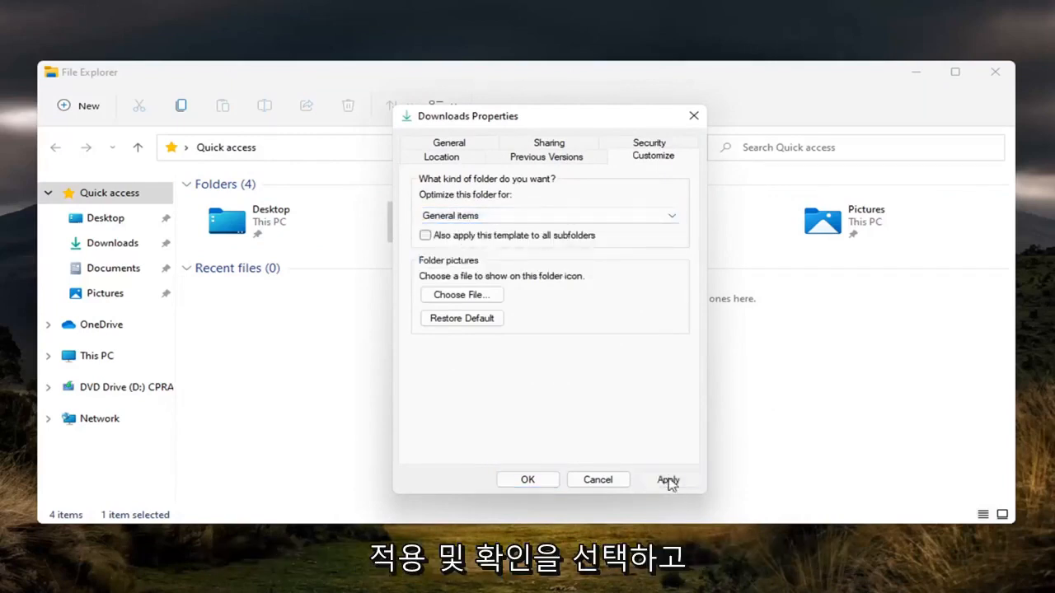
click(528, 480)
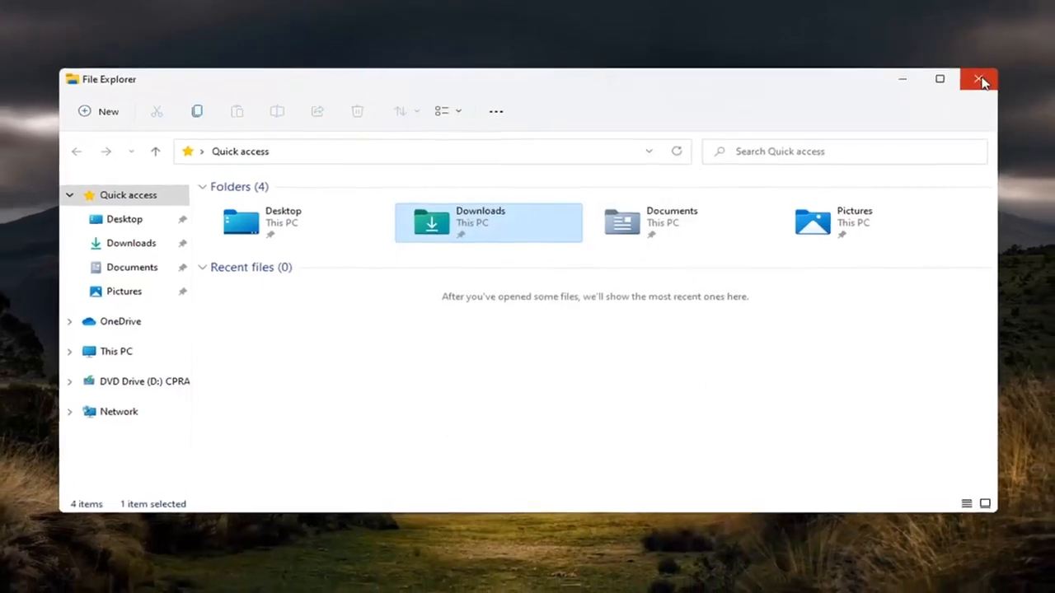
click(979, 79)
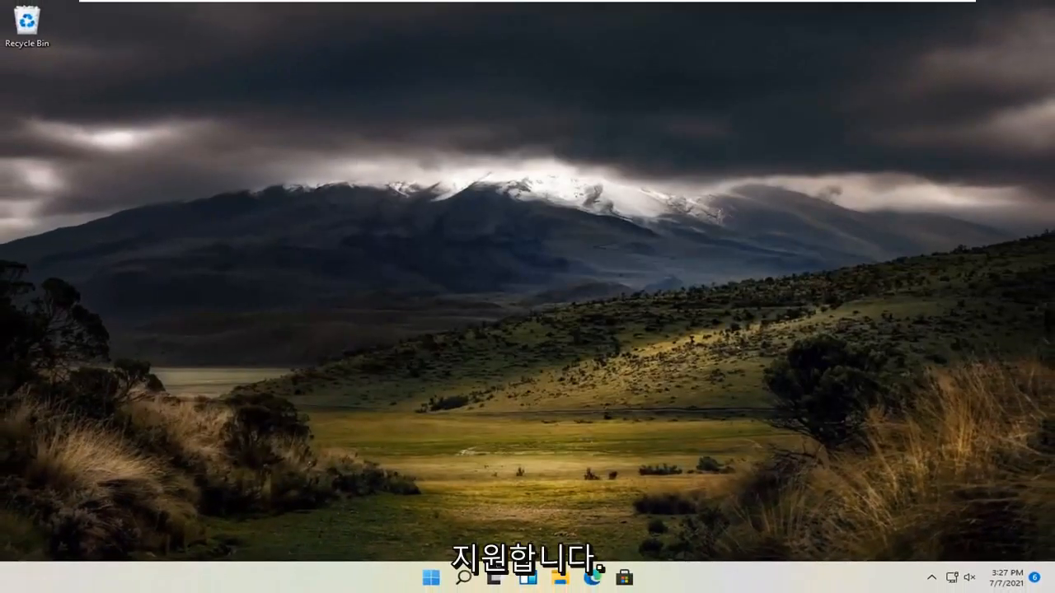